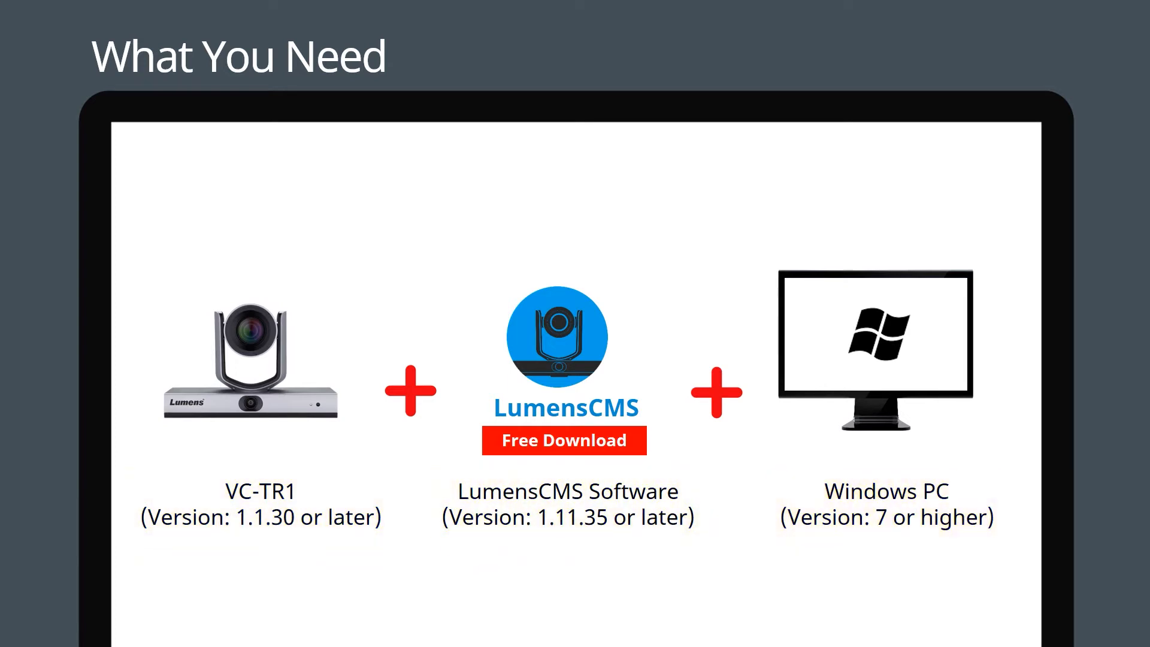
- Launch LumensCMS from the desktop and dismiss the default-password change reminder
left_click(563, 440)
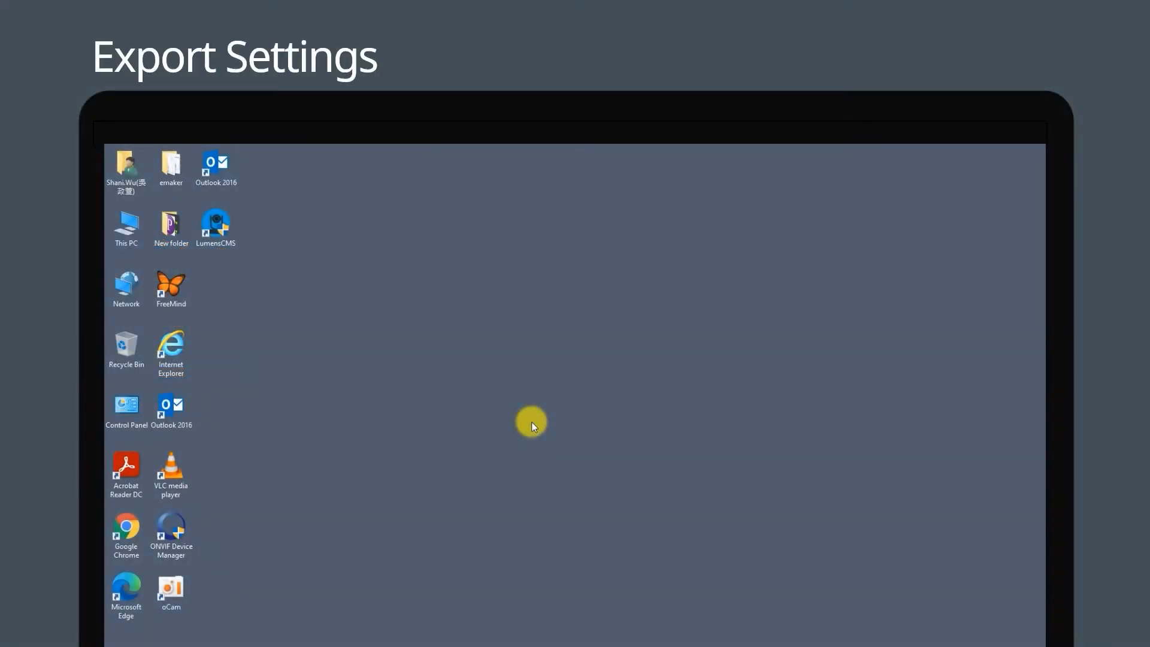
mouse_move(275, 333)
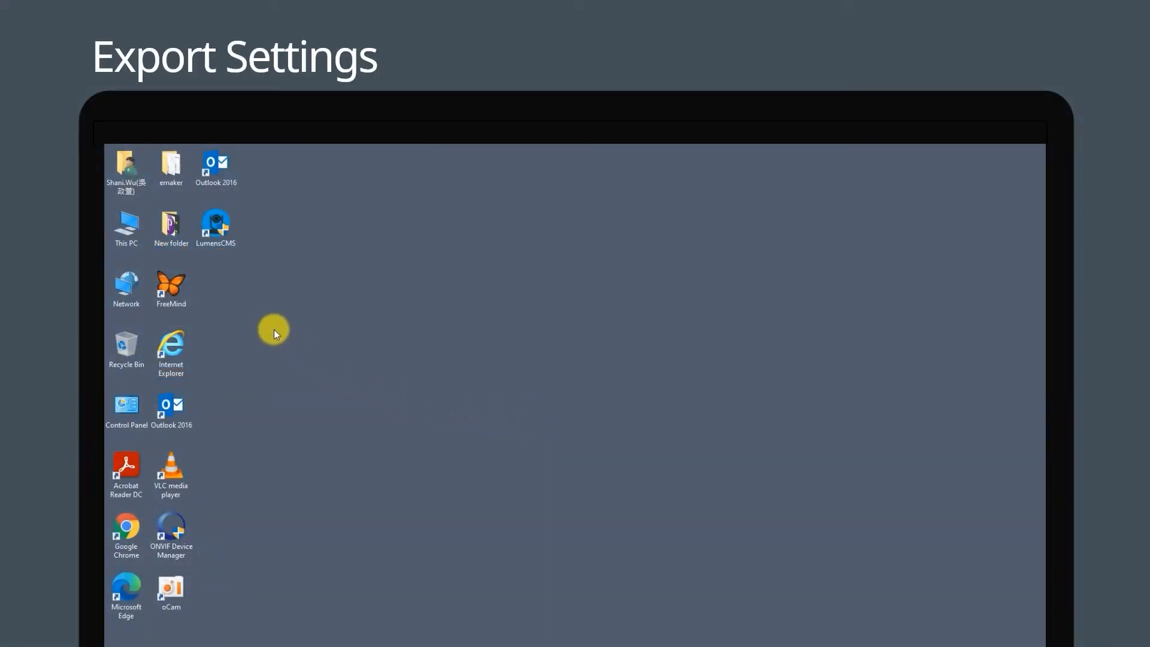
mouse_move(215, 228)
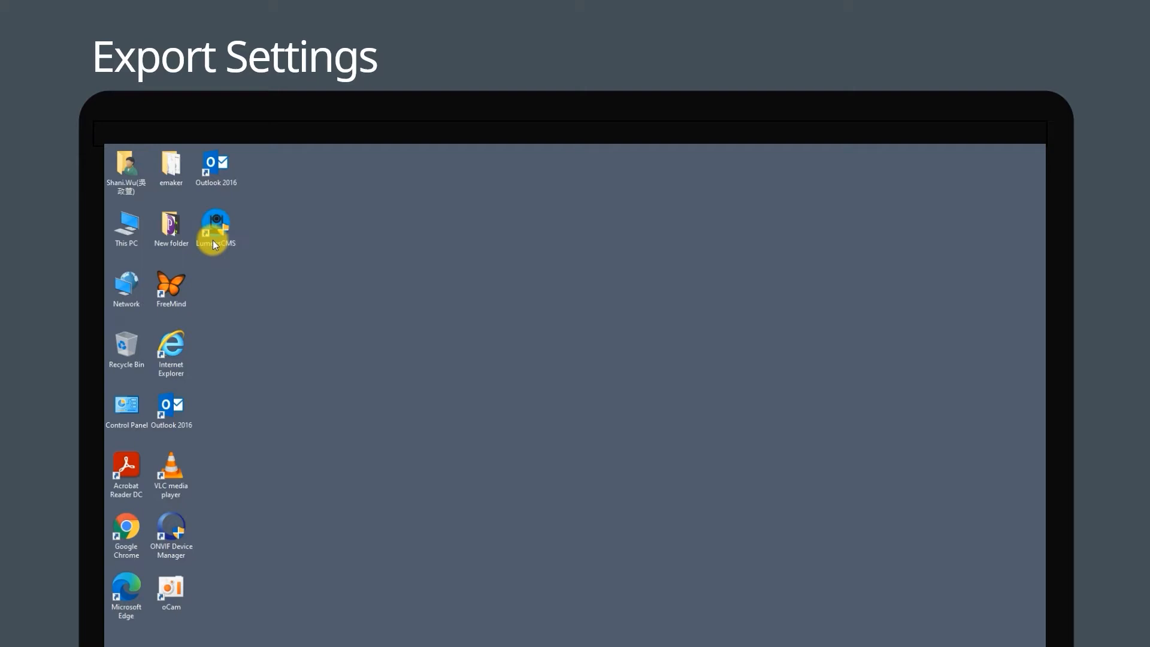
double_click(214, 226)
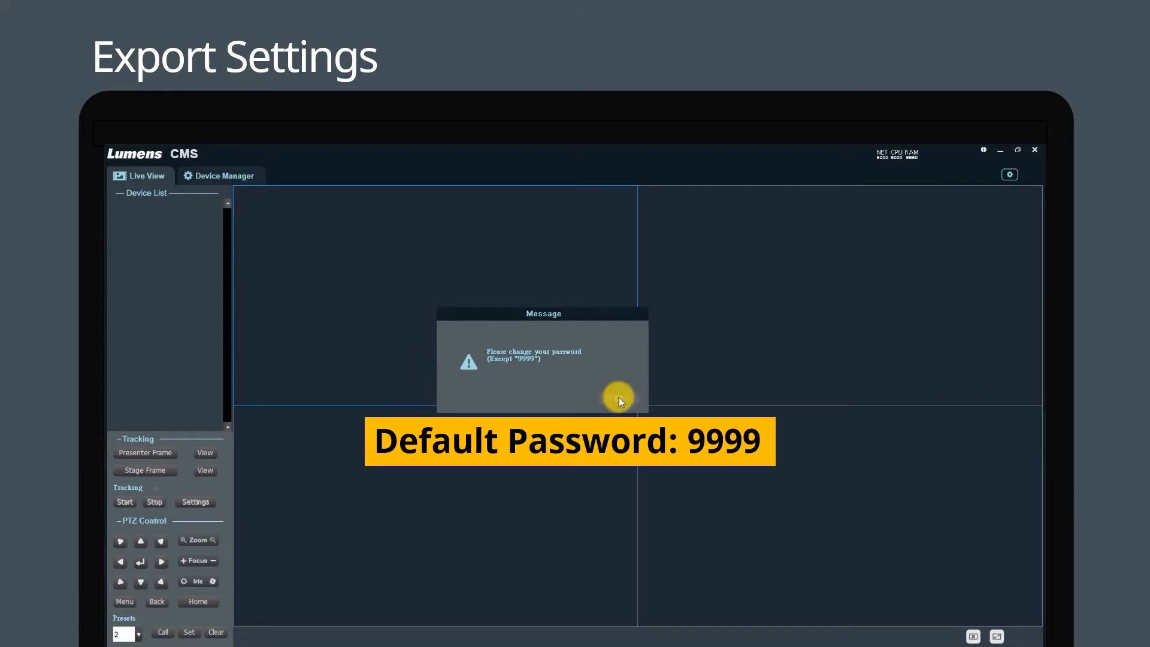
left_click(617, 399)
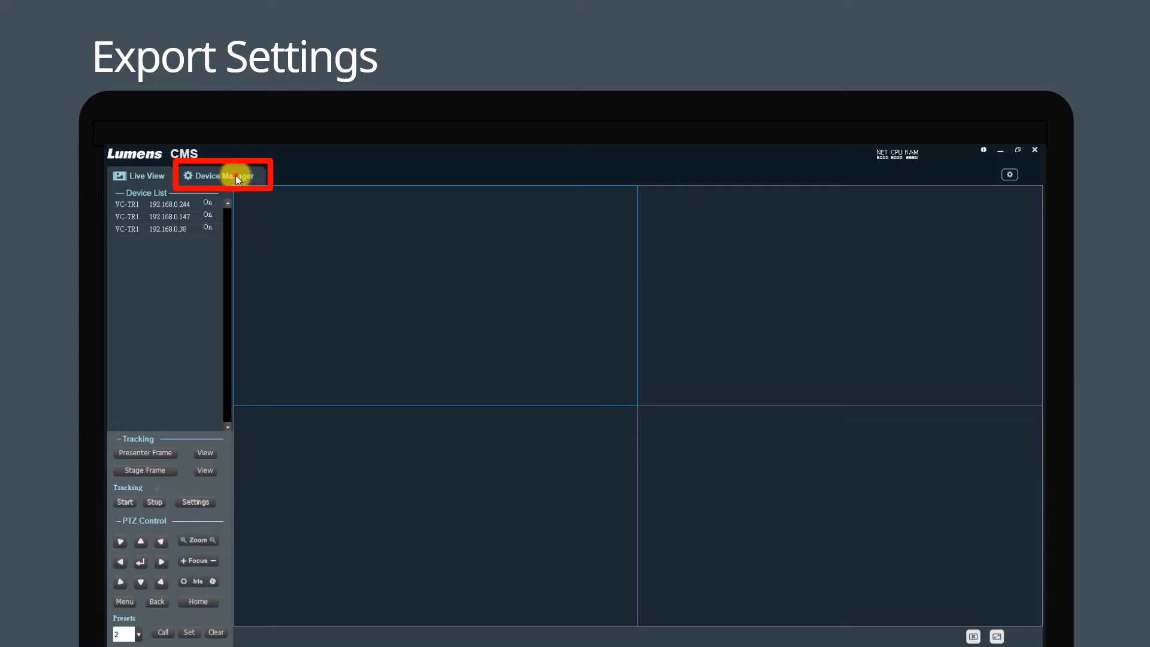
- In Device Manager, select device 001 (192.168.0.244) and open its Configuration window
left_click(222, 175)
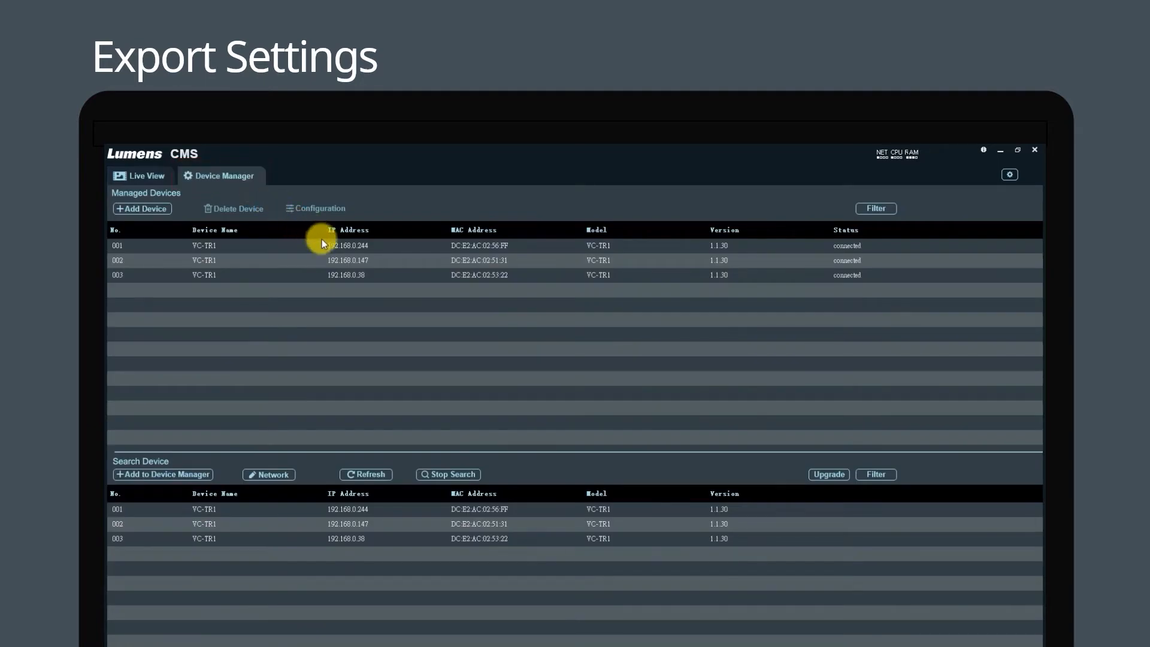
left_click(345, 246)
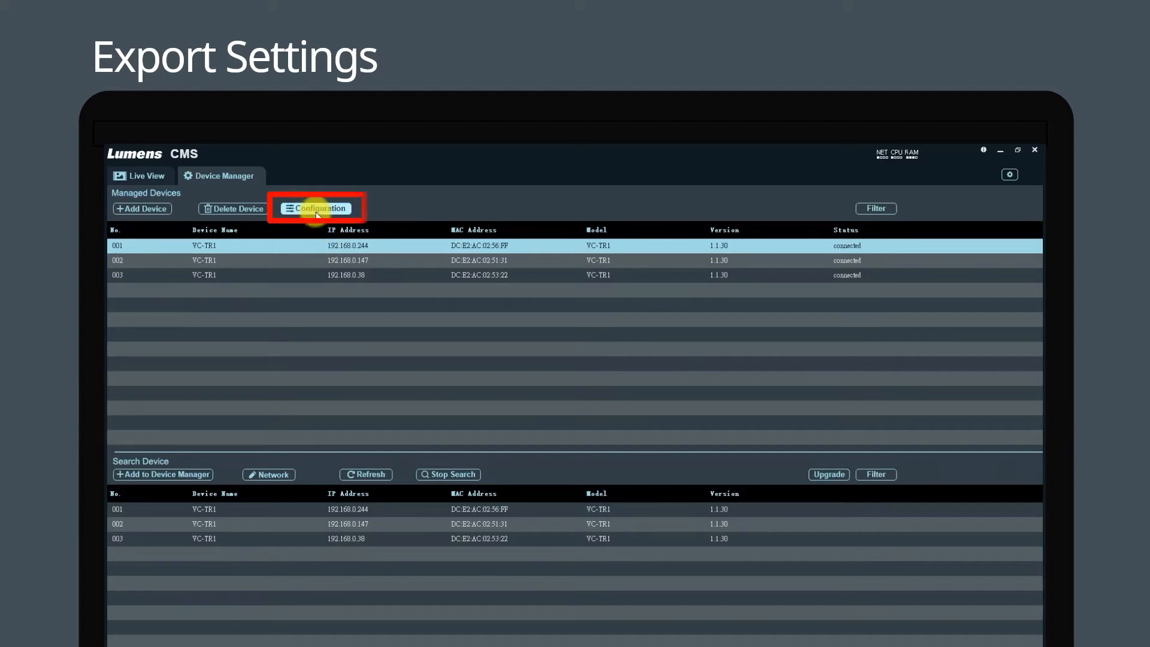
left_click(318, 208)
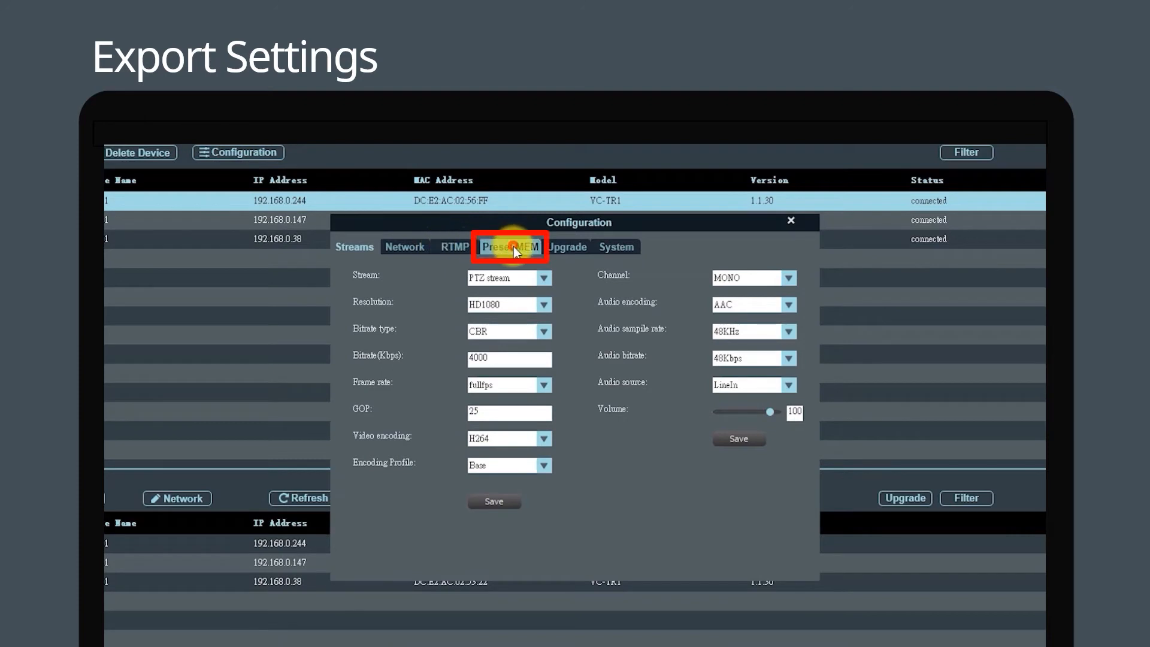
- From Preset MEM, export Video, Audio, Track and Preset settings to a .dat file on the Desktop
left_click(510, 248)
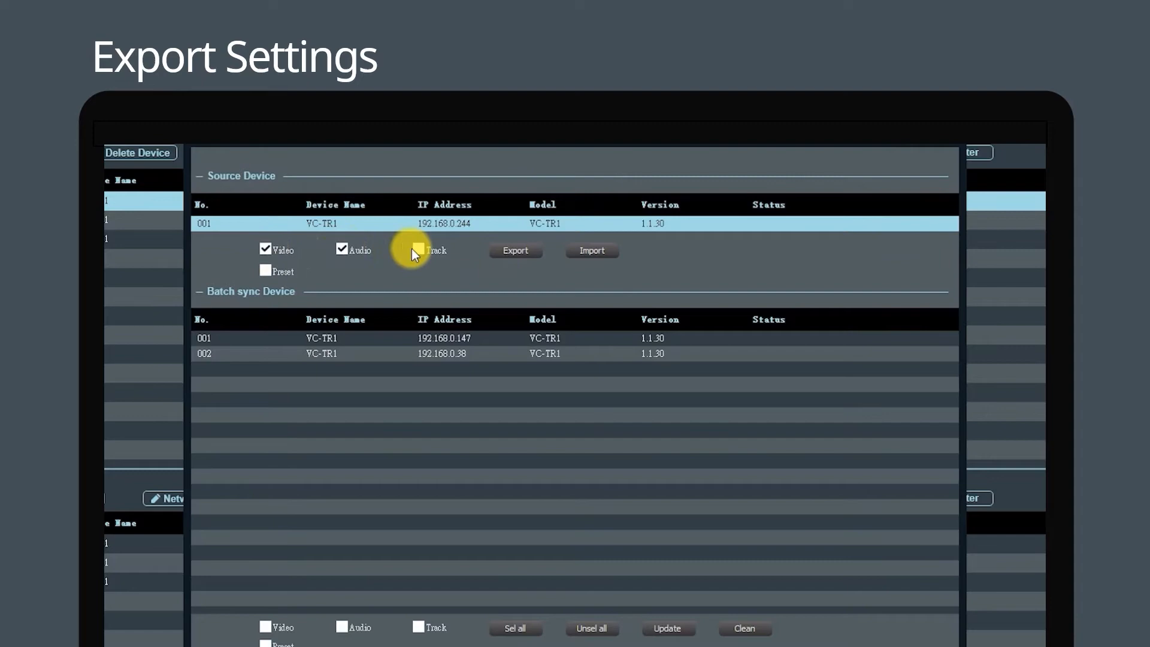
left_click(418, 250)
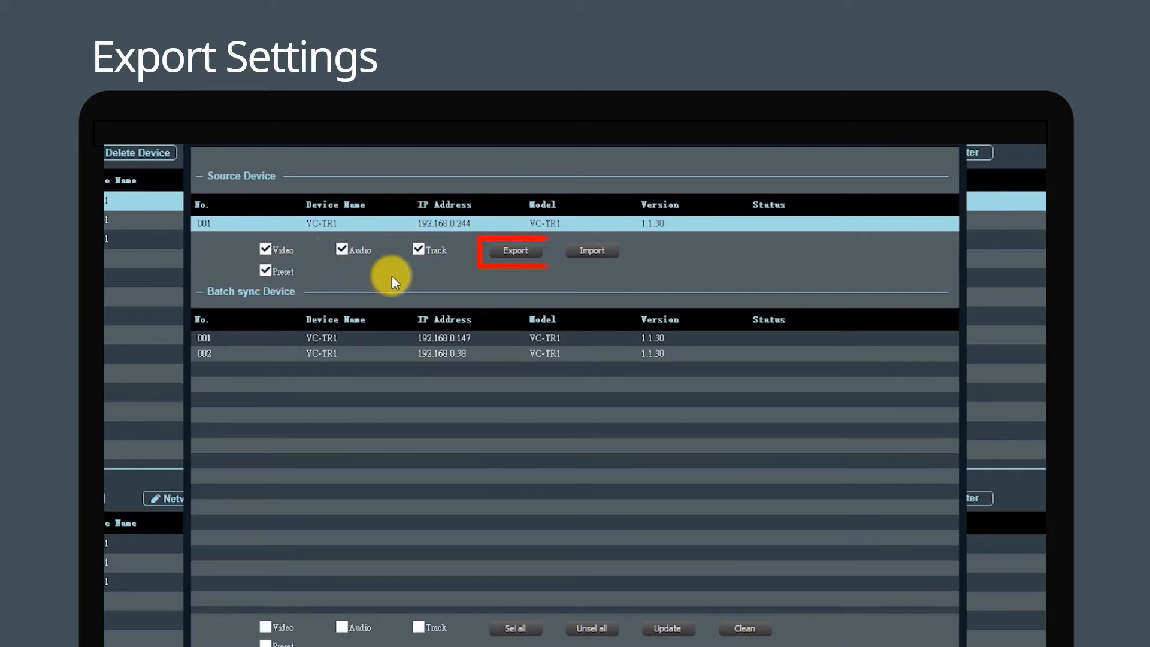
left_click(515, 250)
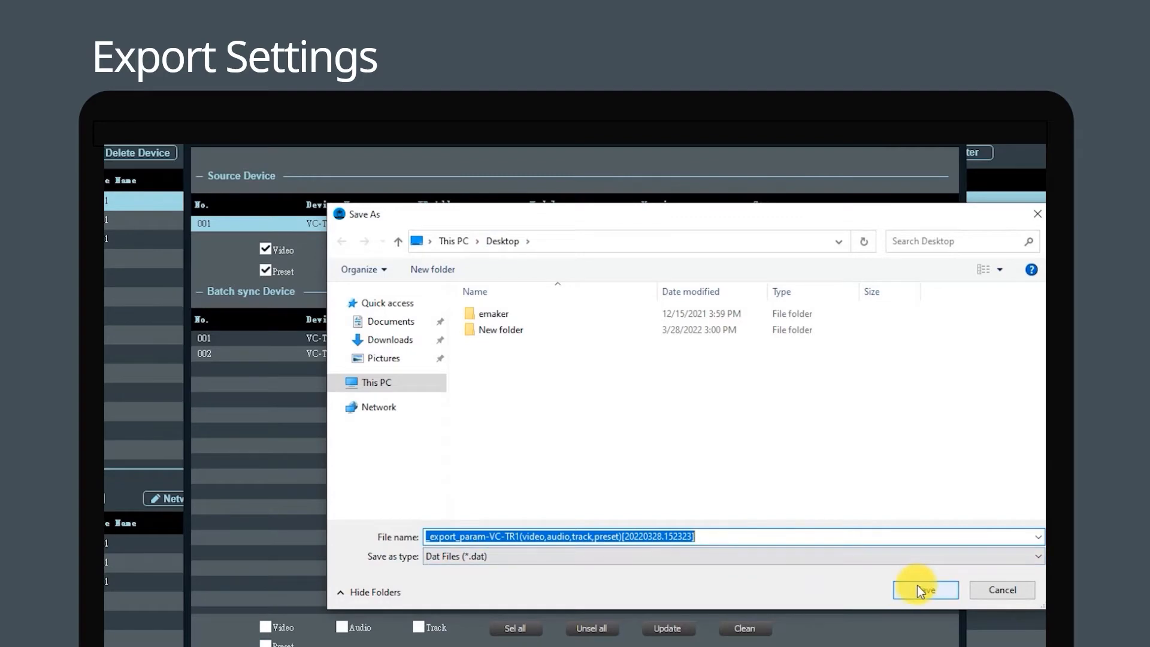
left_click(925, 590)
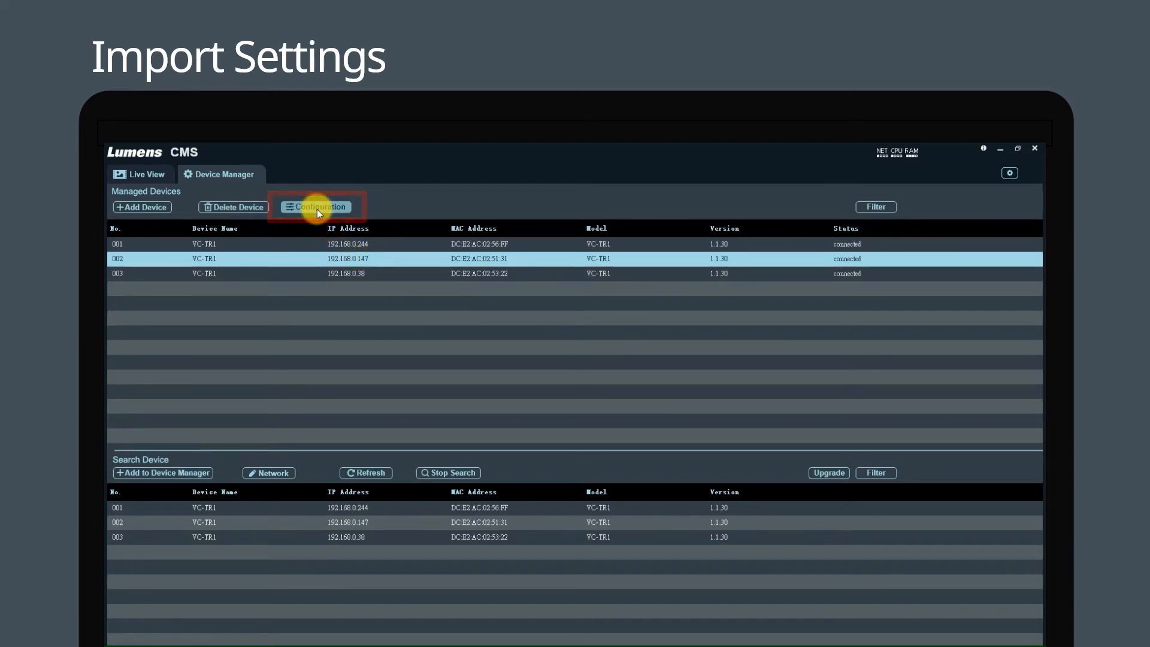
- Open device 002 (192.168.0.147) Configuration and start an Import from Preset MEM
left_click(315, 206)
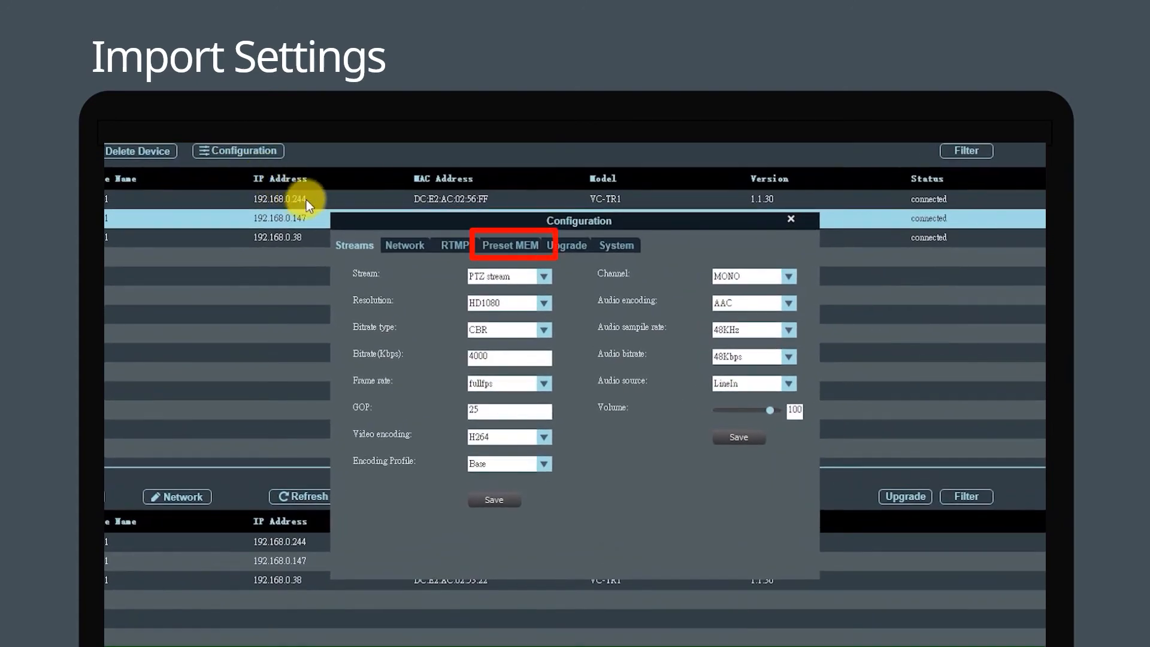
left_click(510, 245)
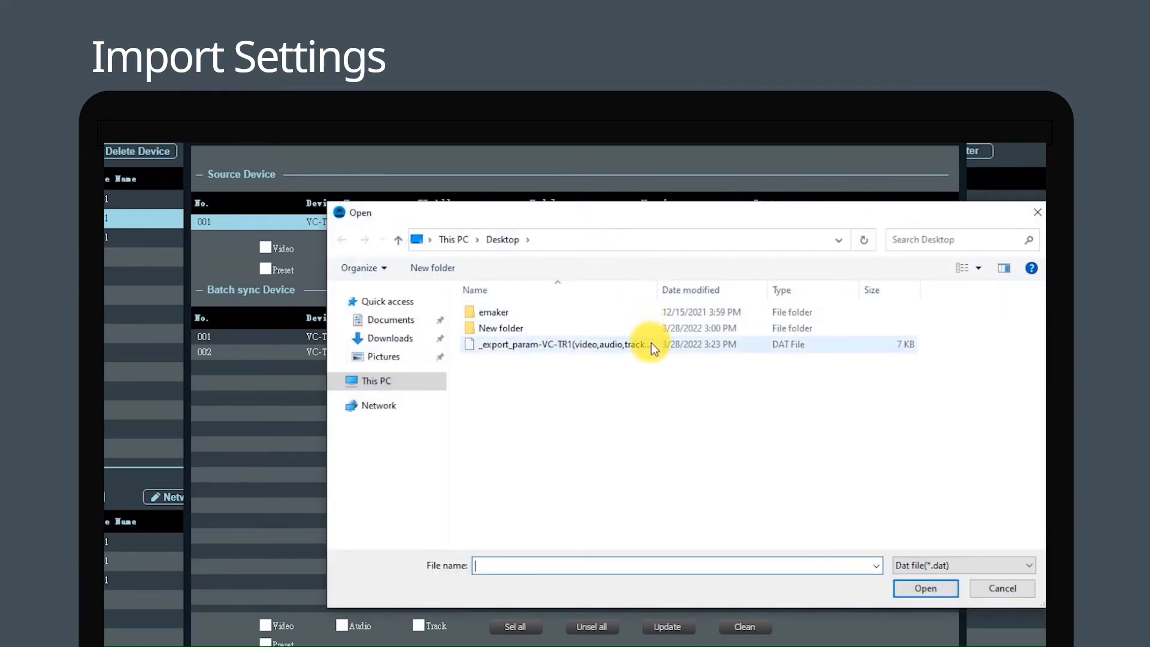
- Select the _export_param .dat file on the Desktop and import it onto the camera
left_click(558, 344)
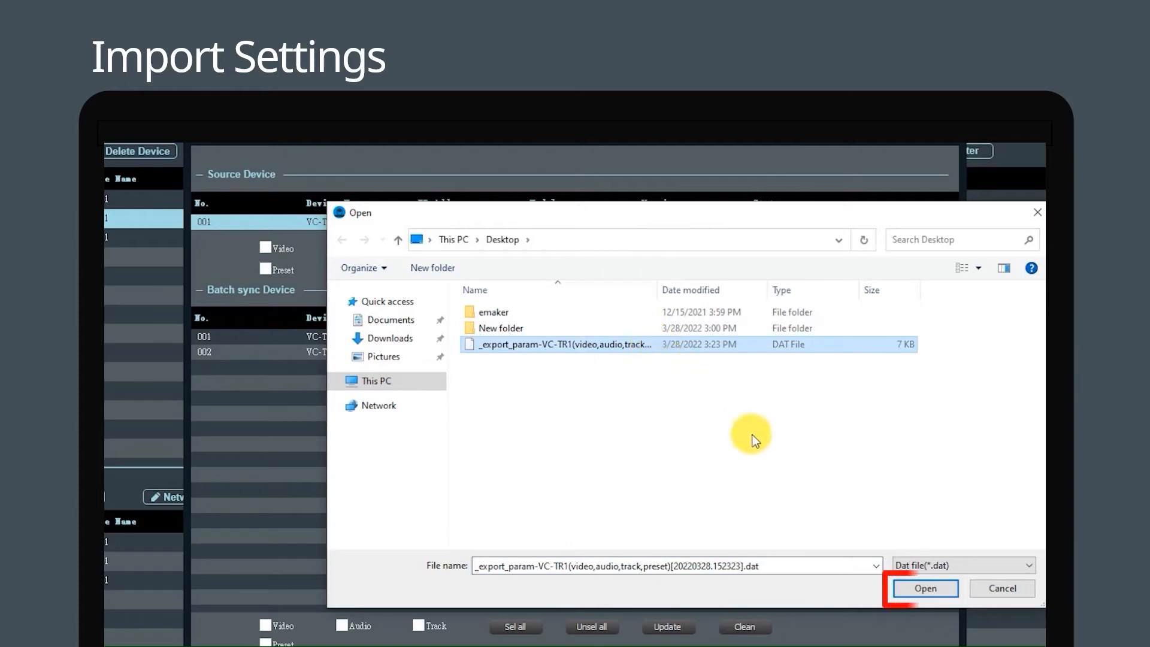
left_click(925, 588)
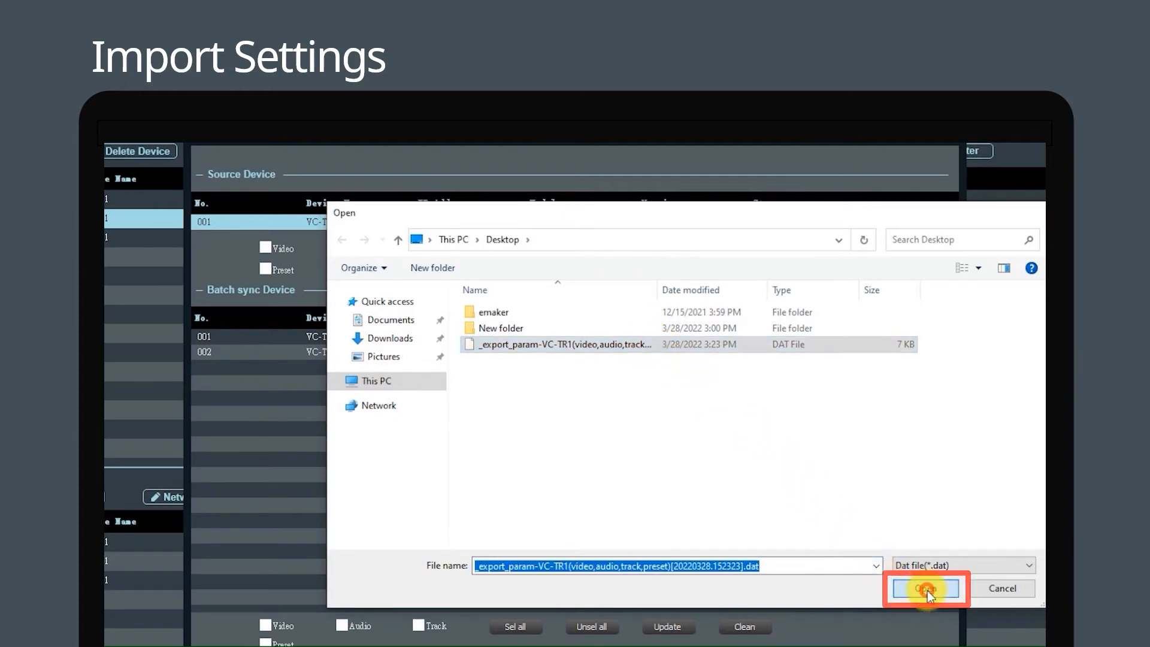
left_click(925, 588)
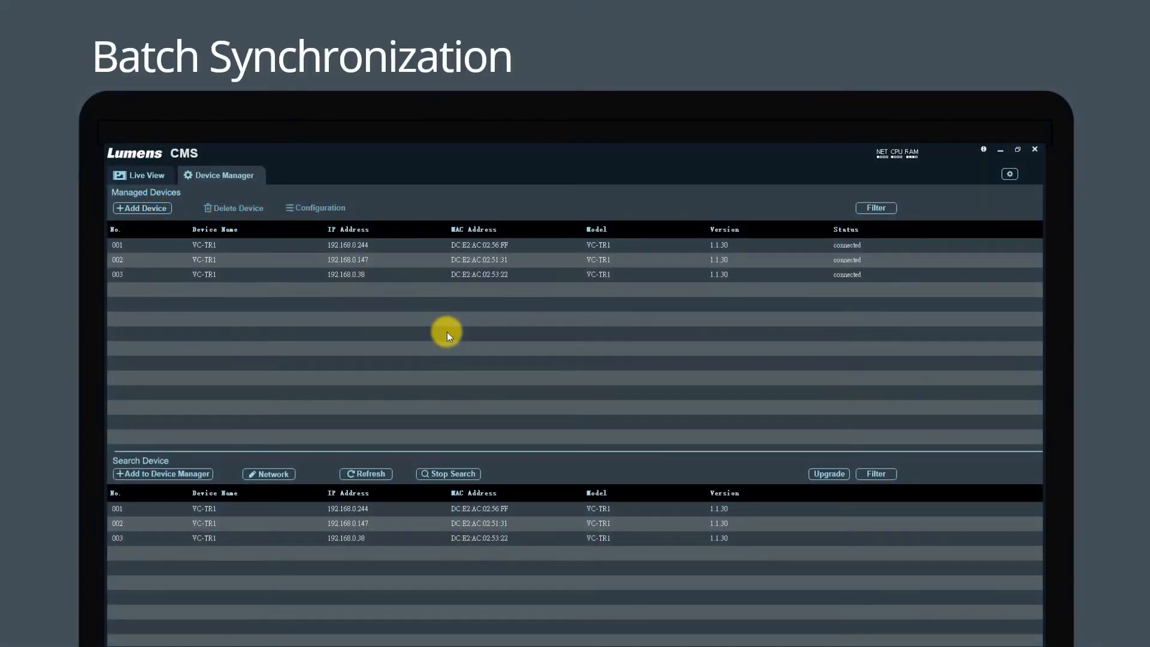
mouse_move(395, 246)
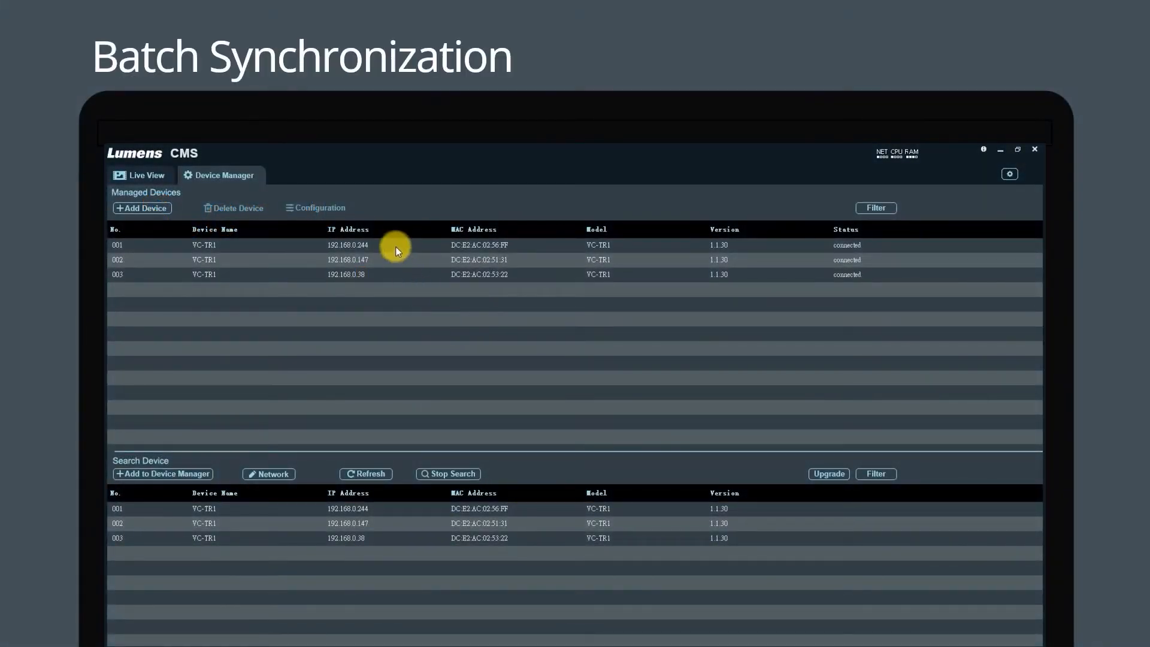
- Select device 001 (192.168.0.244), open its Configuration and show Preset MEM with batch sync devices
left_click(315, 208)
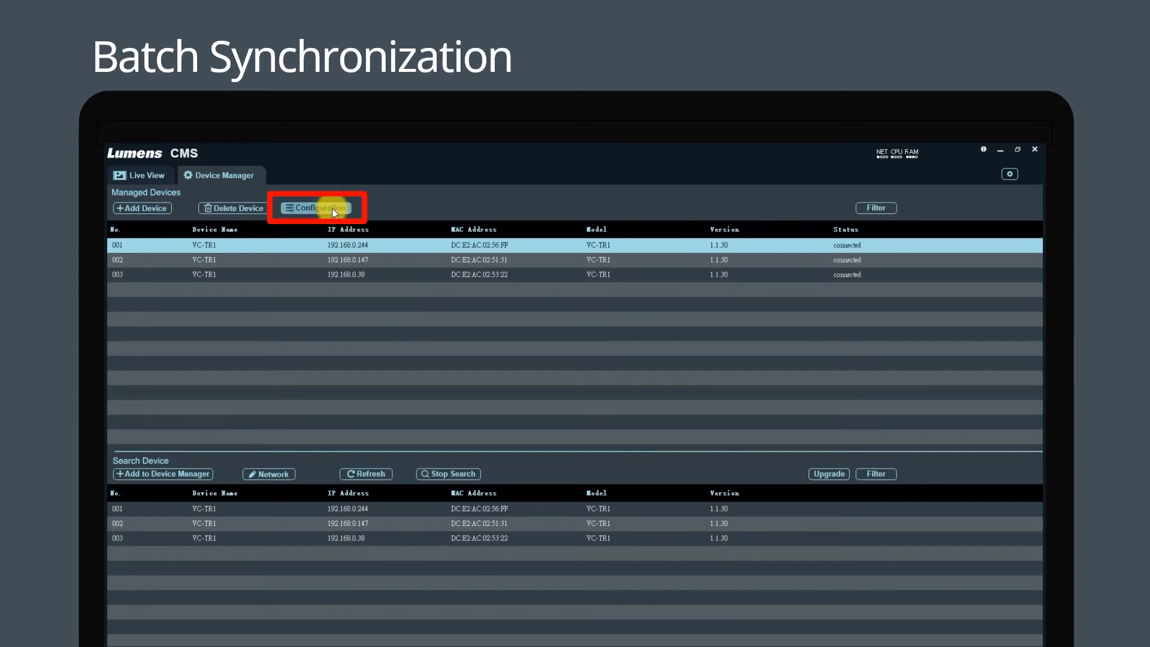
left_click(316, 208)
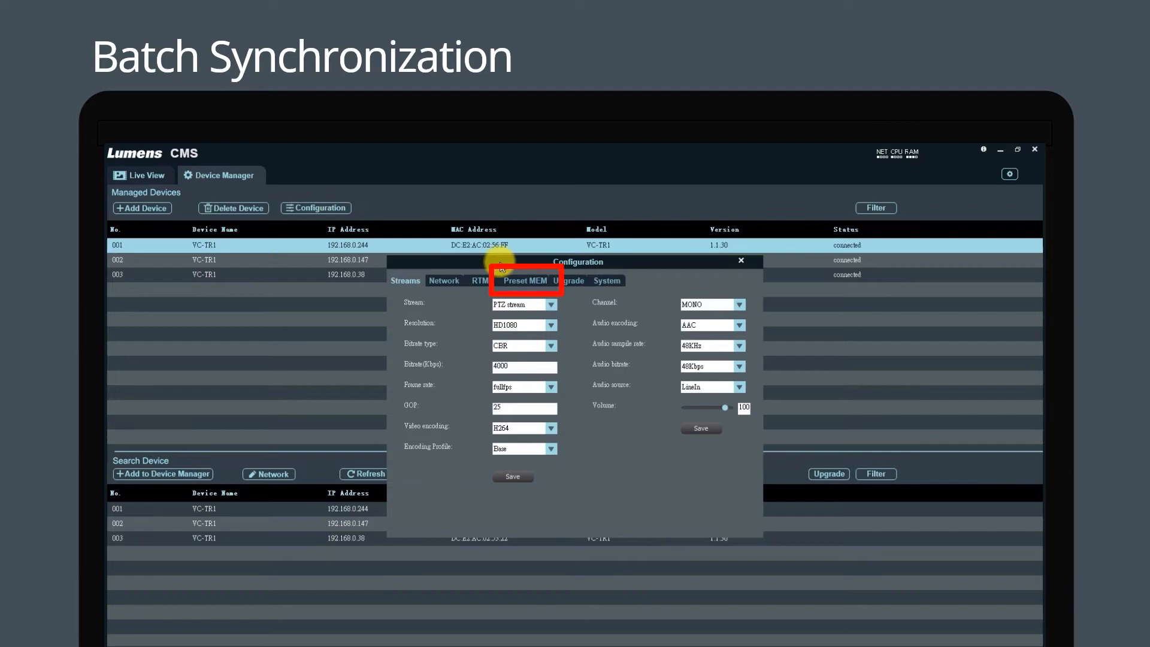
left_click(525, 280)
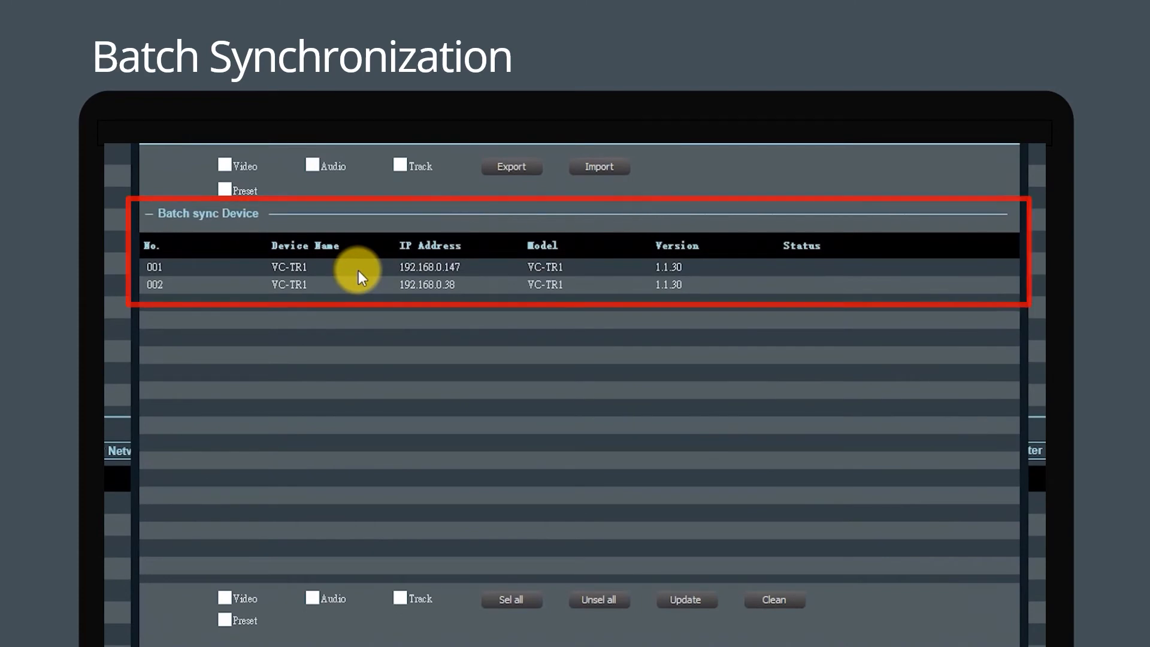
- Batch-sync Video, Audio, Track and Preset to 192.168.0.147 and 192.168.0.38 via Update, both showing SUCC
left_click(374, 285)
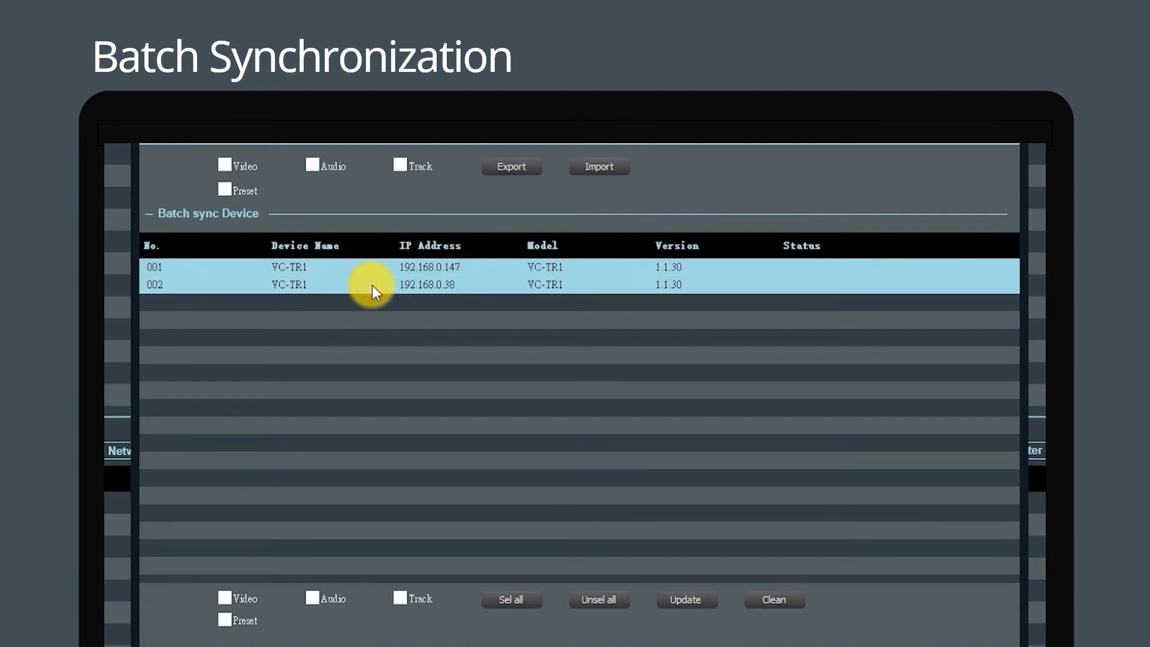
mouse_move(285, 530)
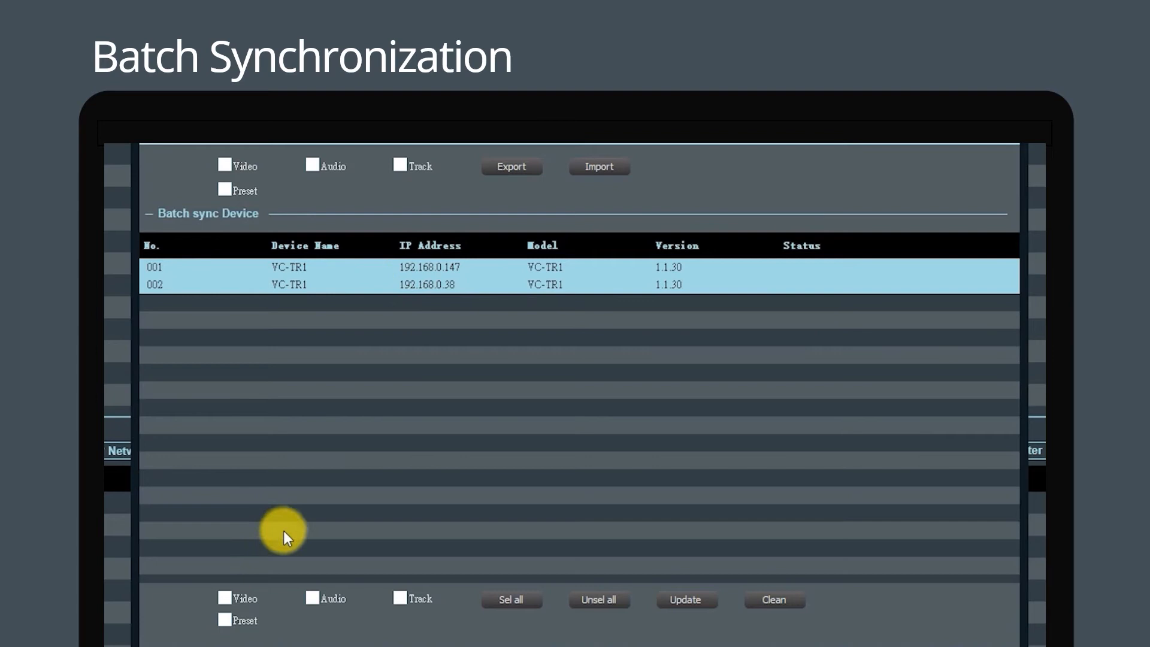
left_click(312, 598)
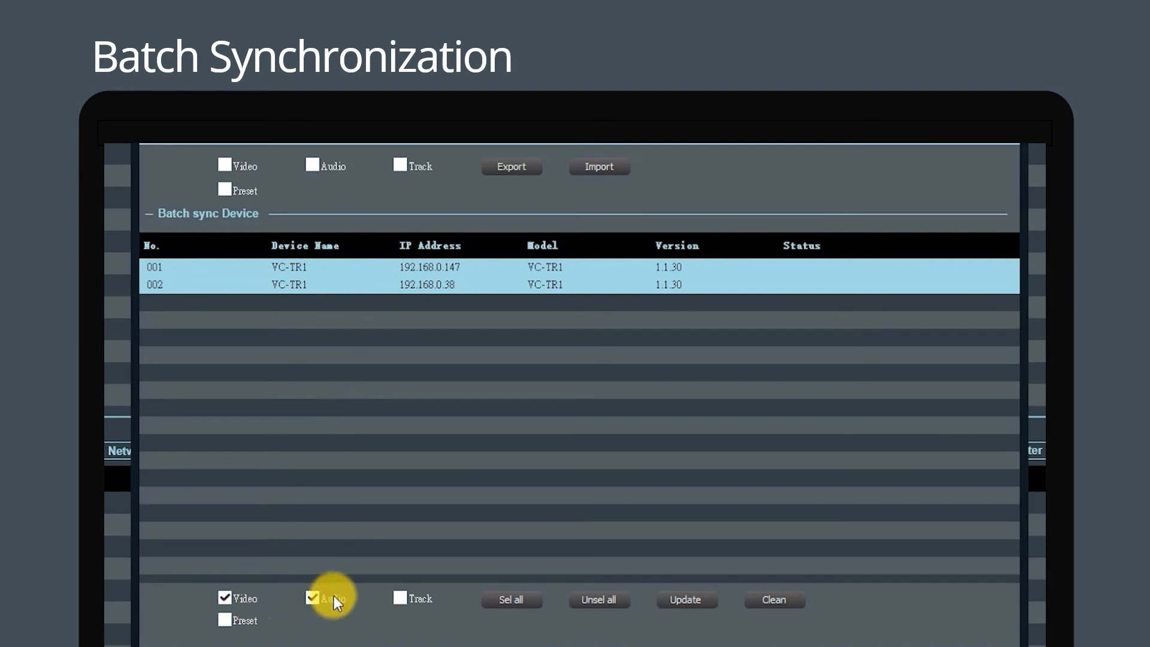
left_click(222, 620)
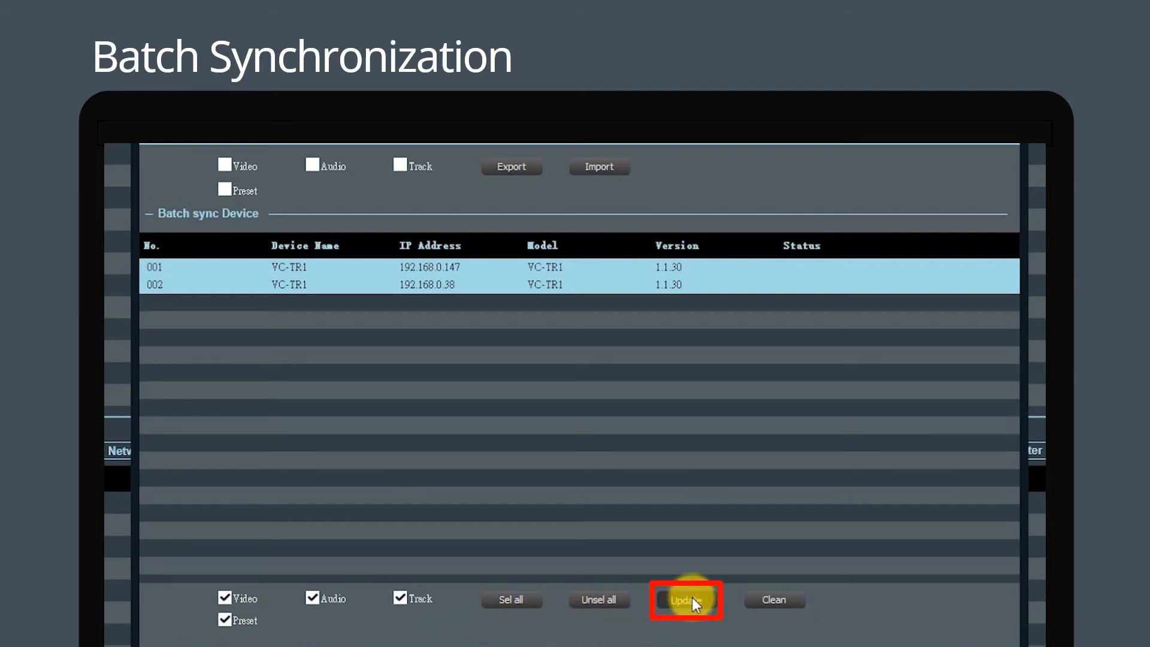
left_click(684, 600)
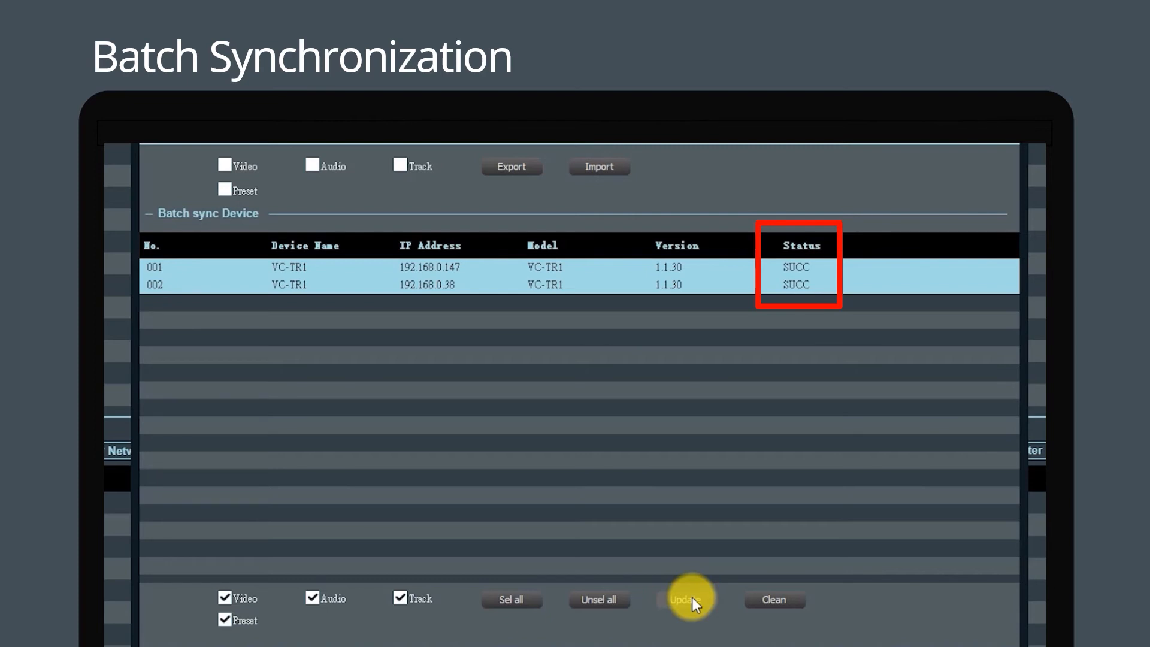
left_click(686, 599)
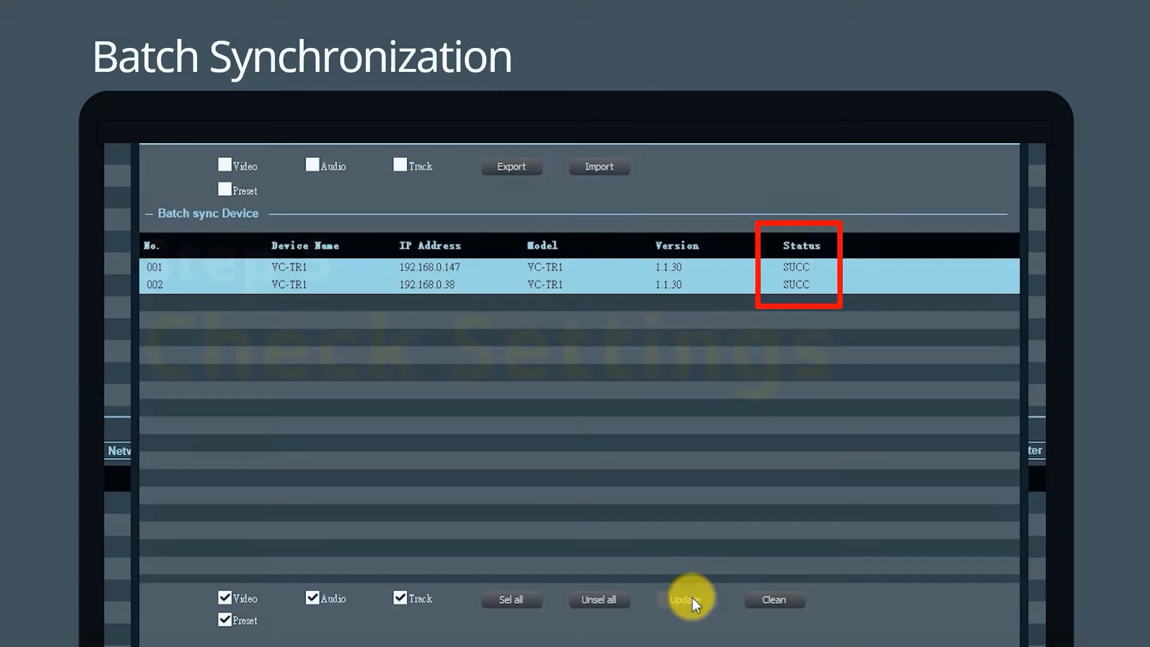
left_click(685, 599)
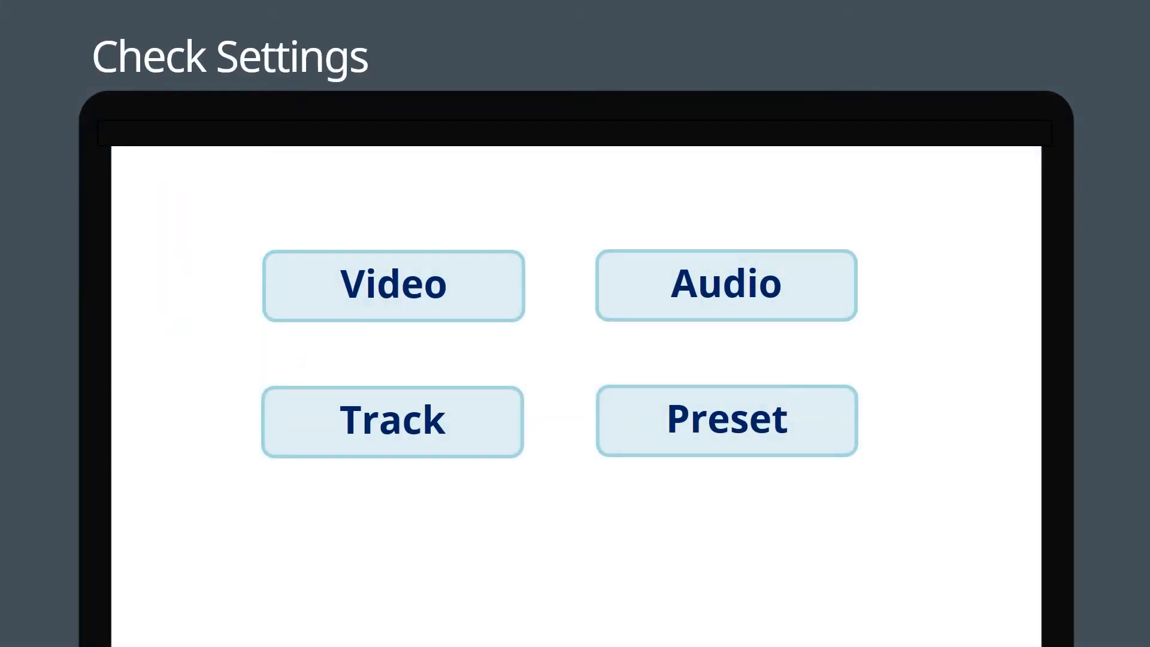
left_click(725, 286)
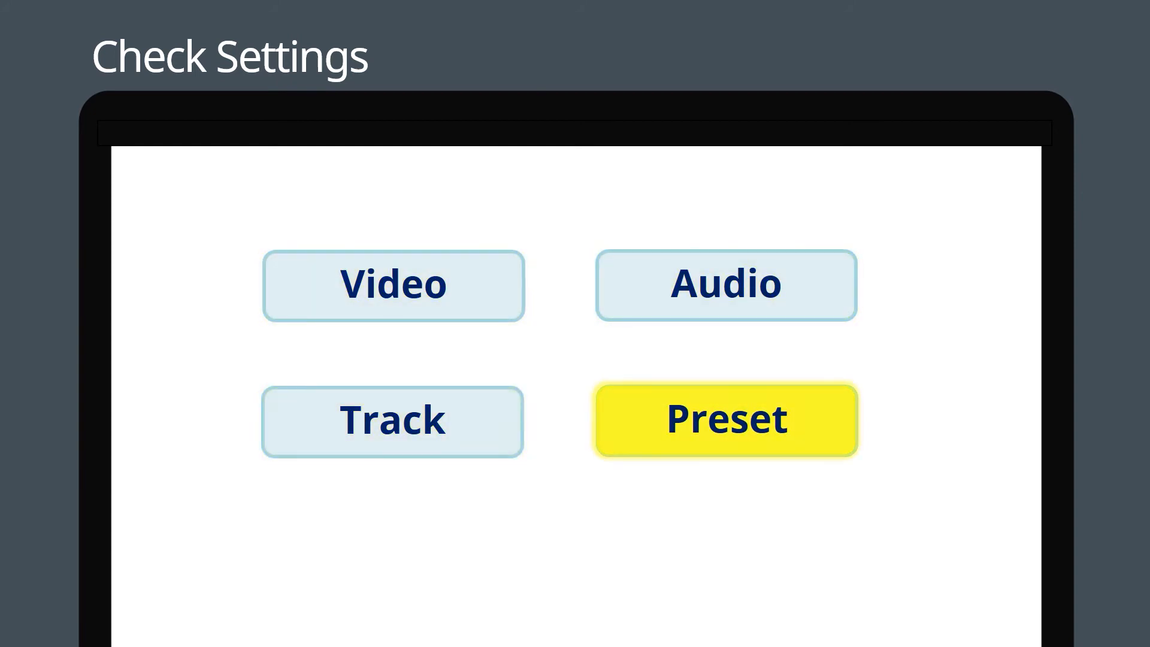
left_click(726, 421)
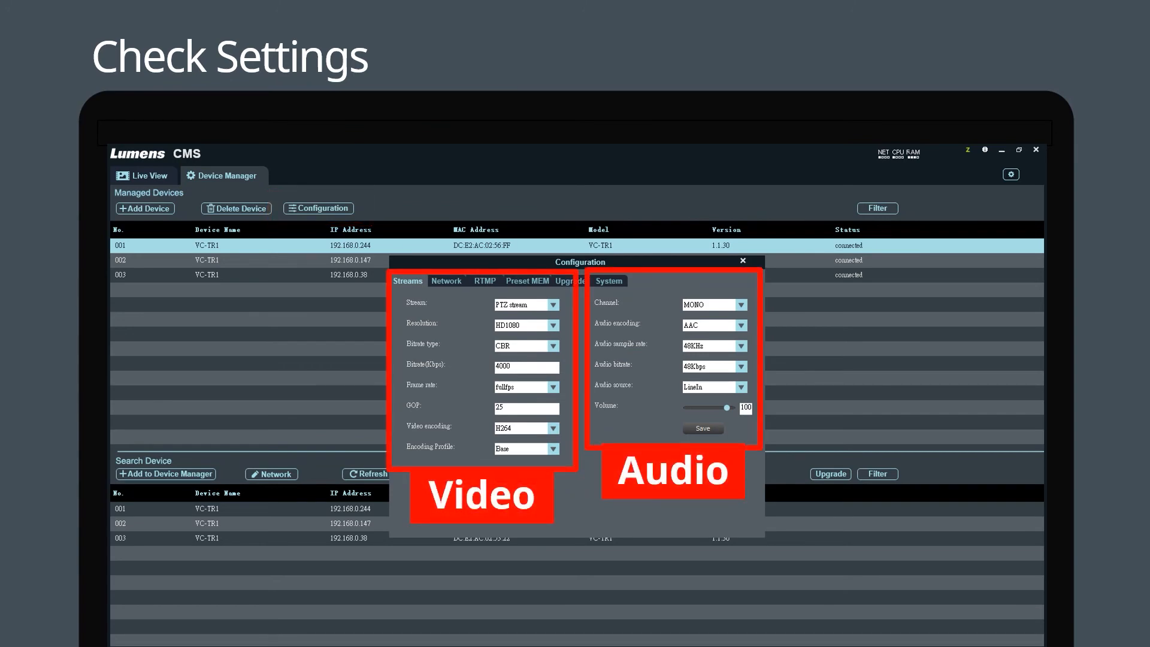
- Switch to Live View and open the camera's Tracking Settings beside the panoramic image
left_click(144, 174)
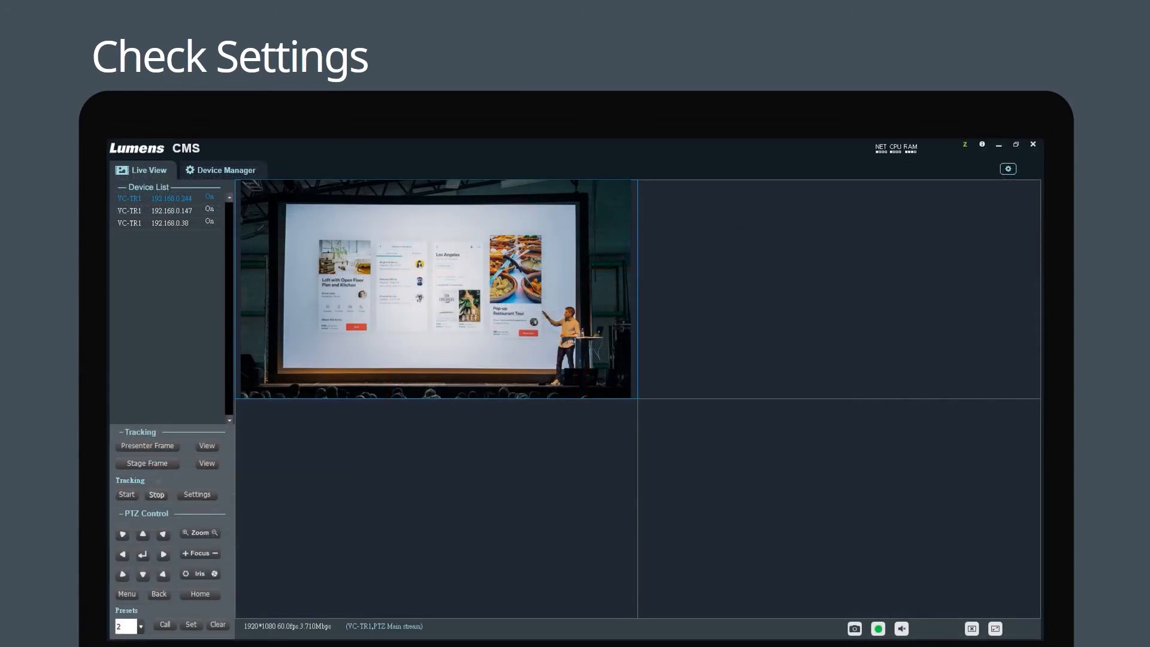
left_click(121, 170)
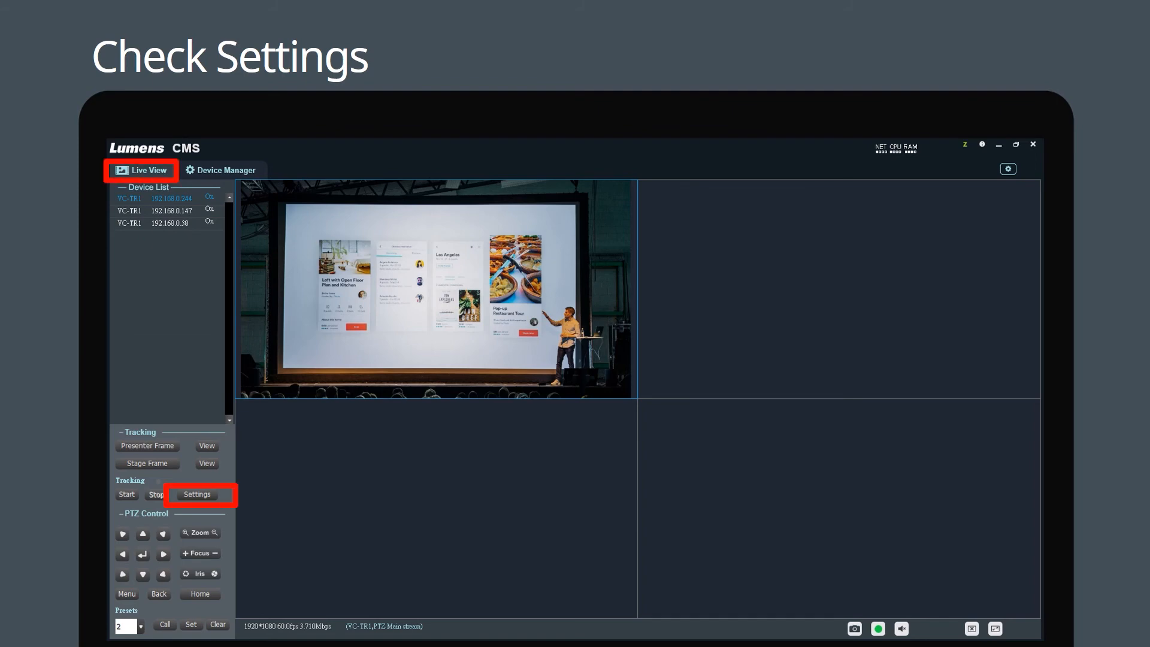
left_click(196, 494)
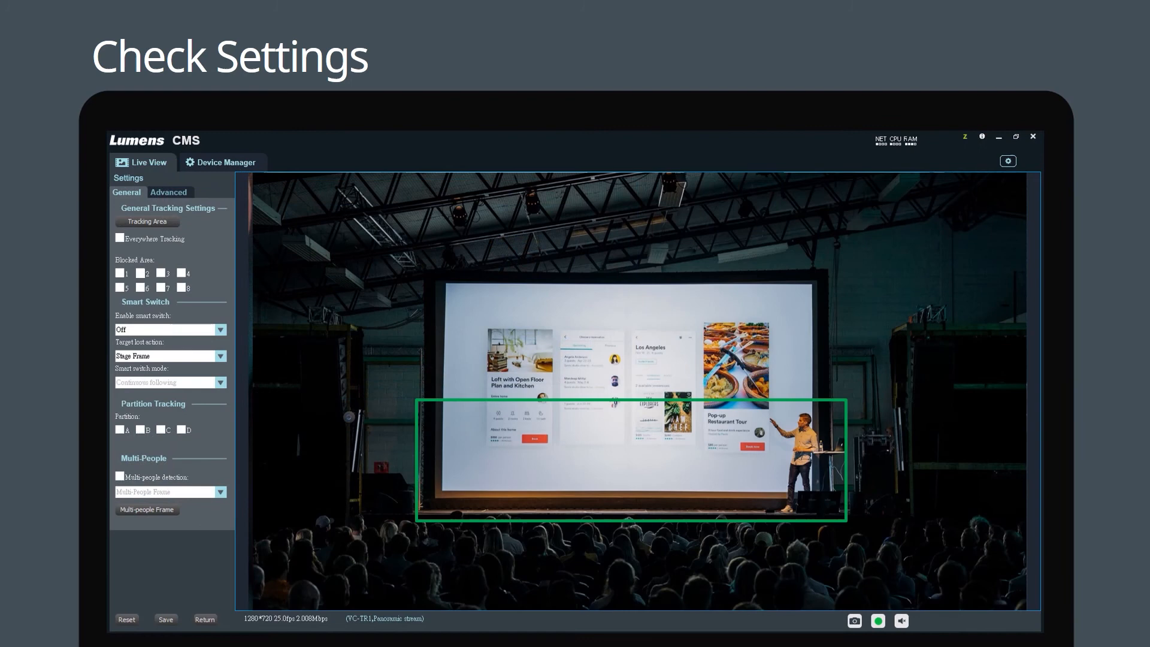